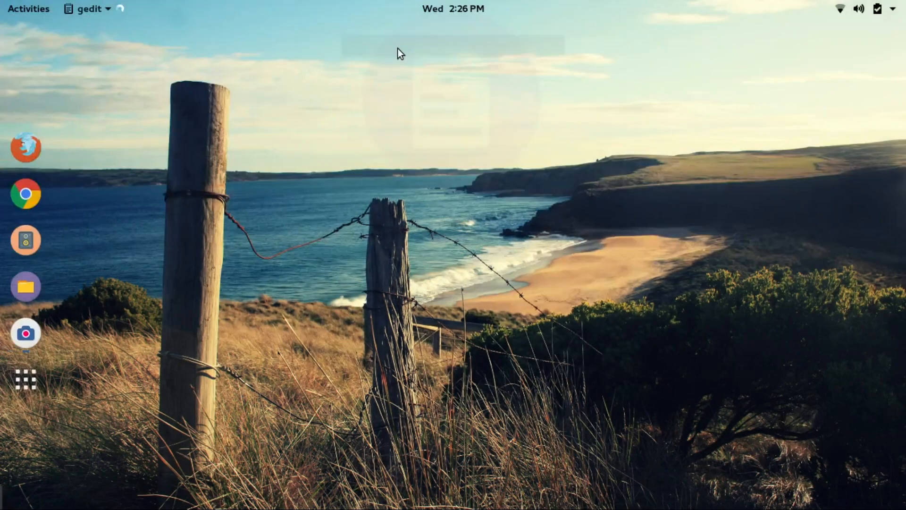
Type #include<stdio.h> and an int main() that printf's "Hello Linux Lovers\n" and returns 0.
left_click(90, 9)
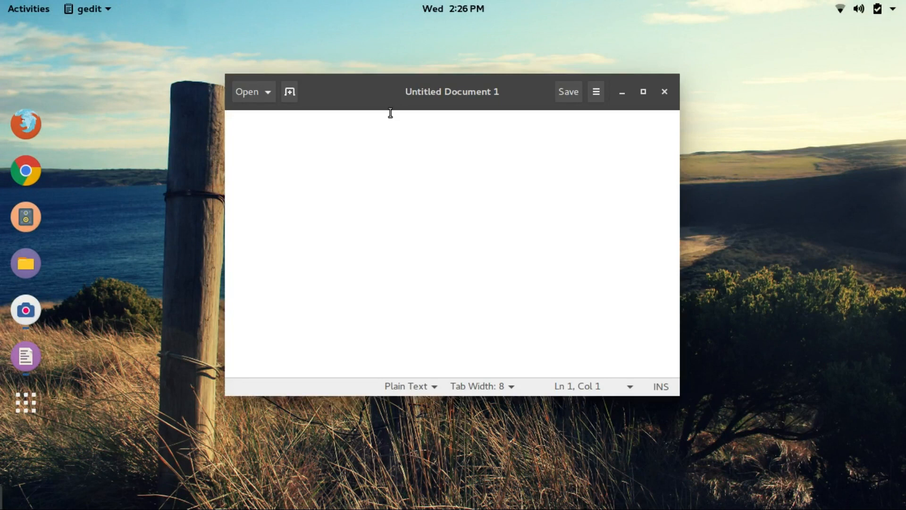
type("#")
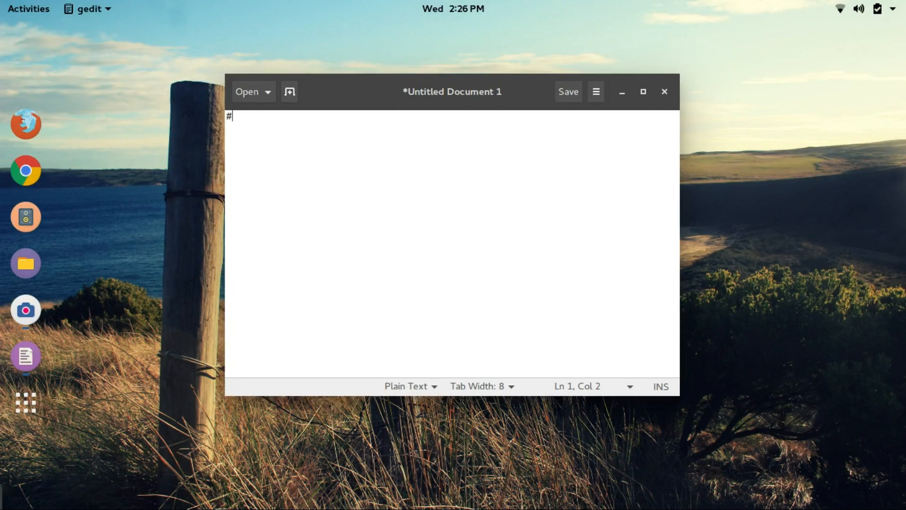
type("include")
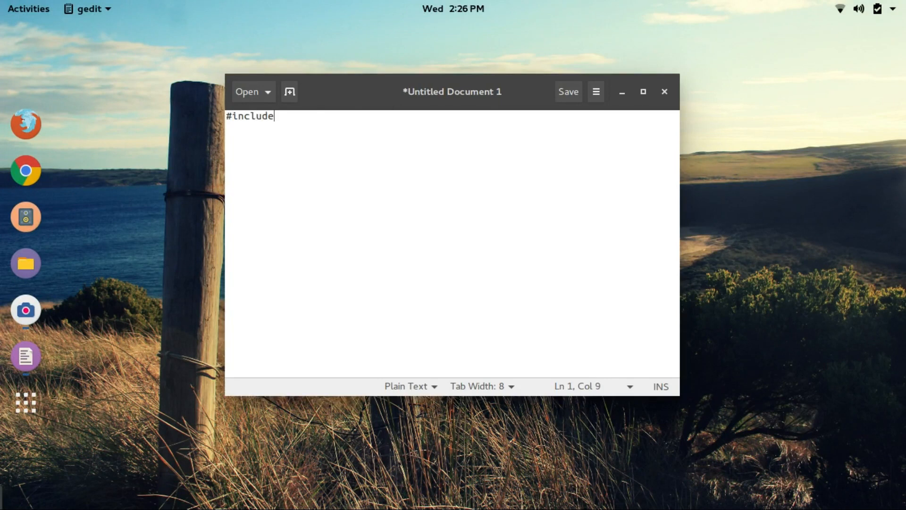
type("<>")
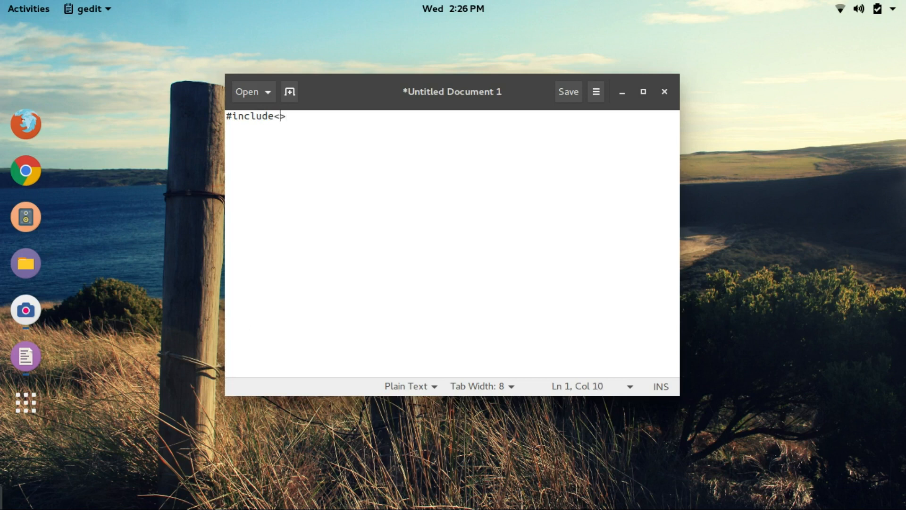
type("stdio.")
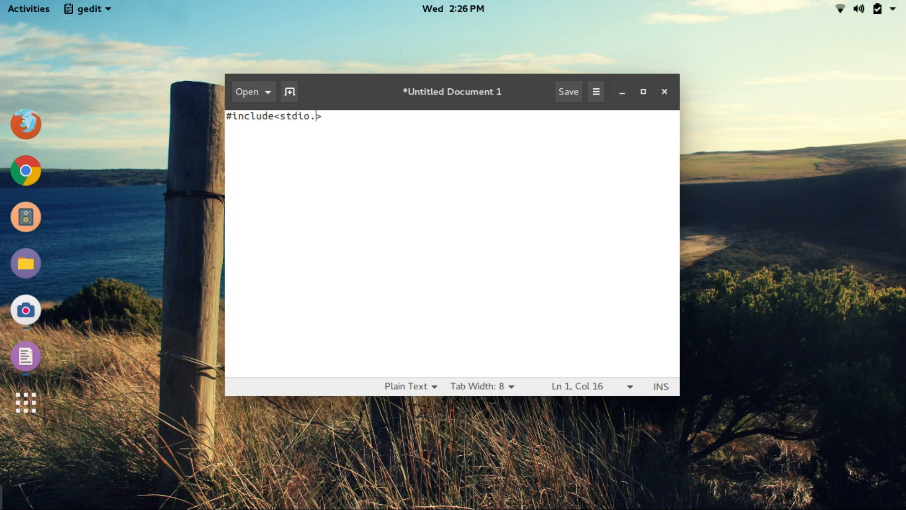
type("h>")
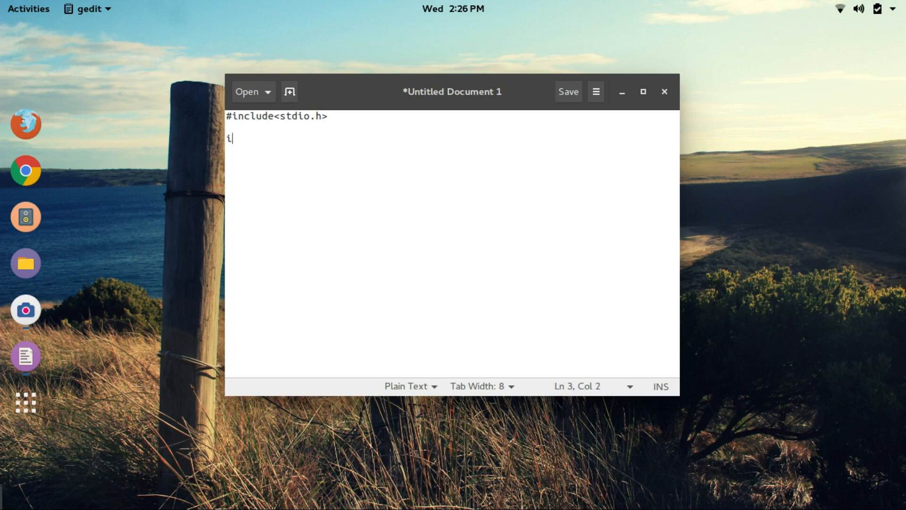
type("nt main(0")
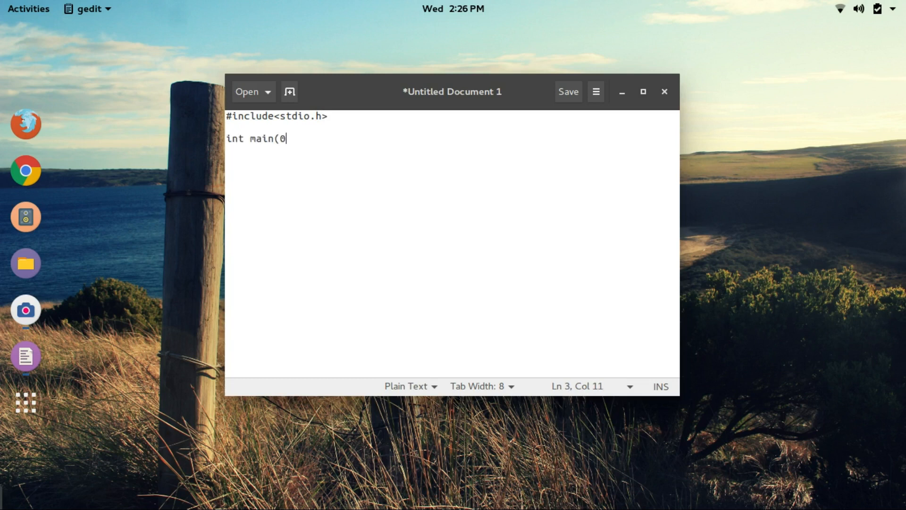
type(")")
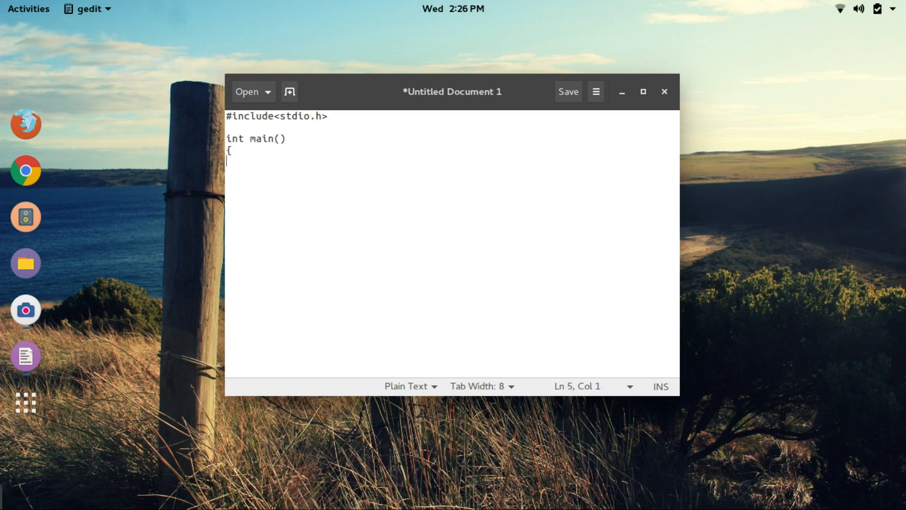
type("print")
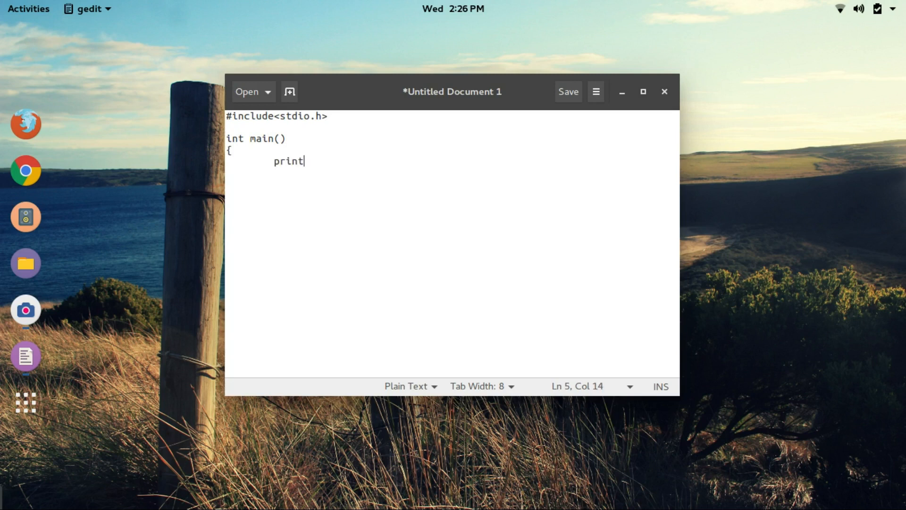
type("f()")
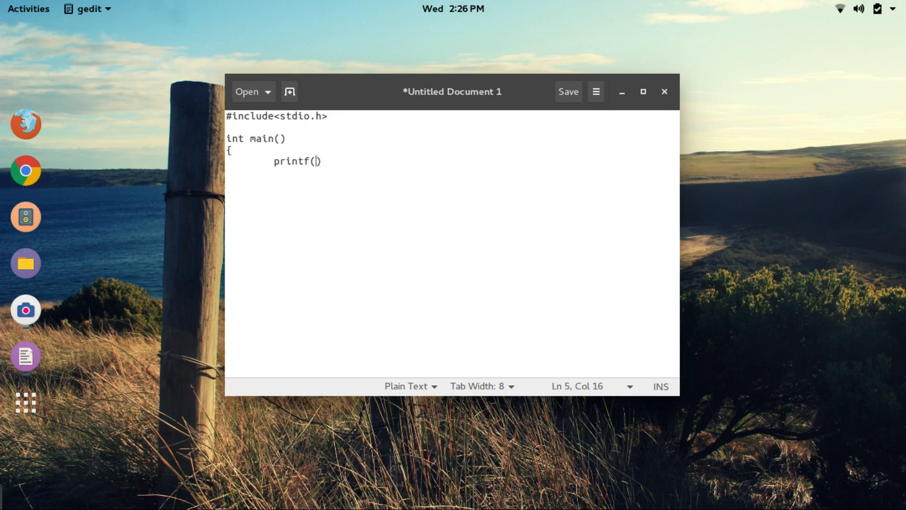
type("\"Hello Linux Lovers\\n")
type("return 0;")
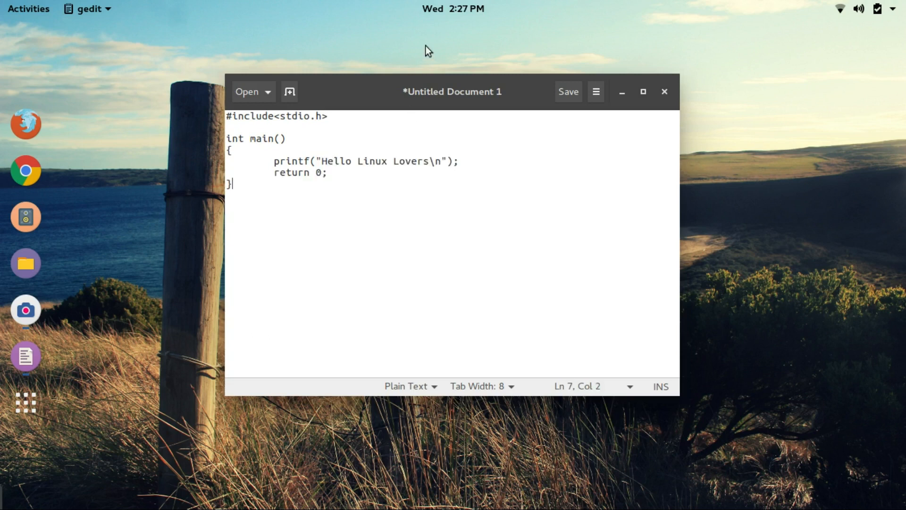
Save the new document under the name hello.c in the home folder.
left_click(567, 91)
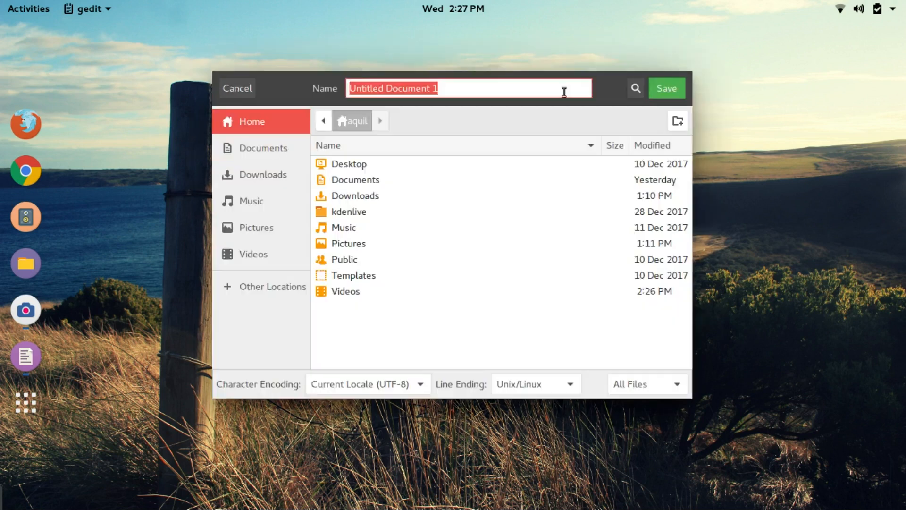
mouse_move(357, 201)
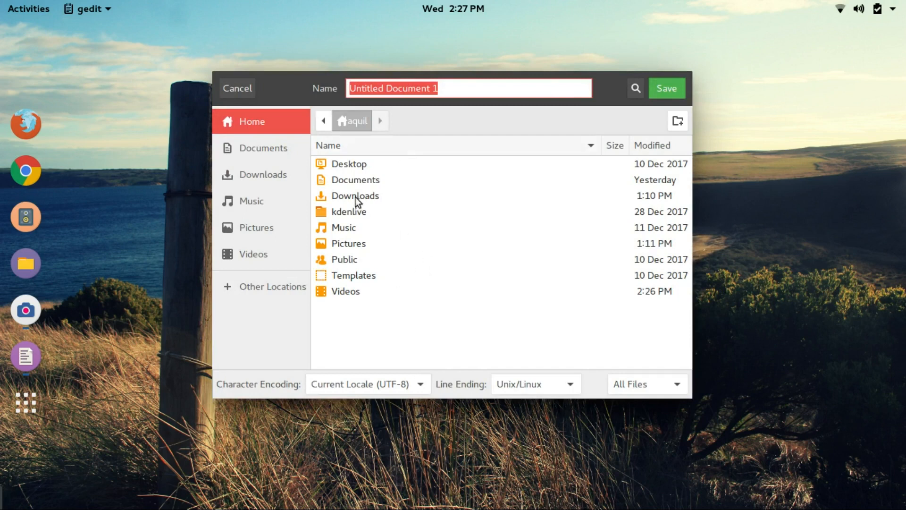
left_click(355, 180)
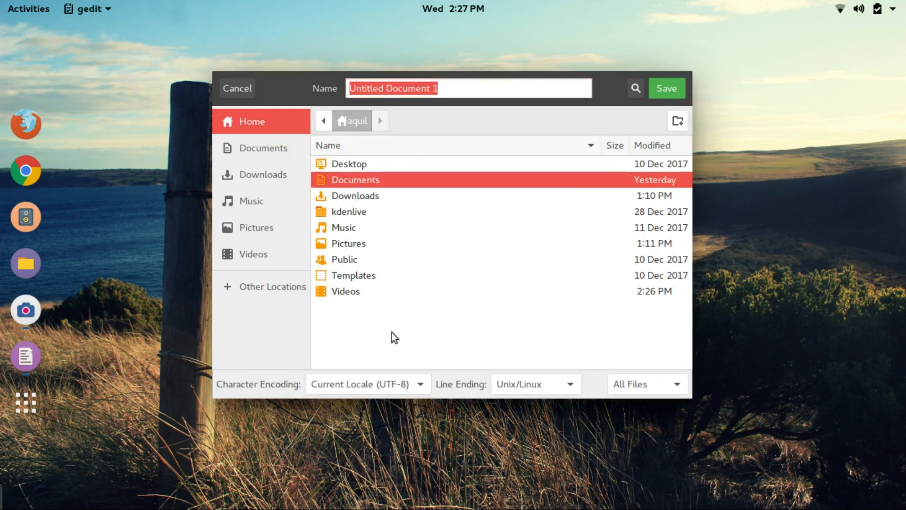
mouse_move(445, 93)
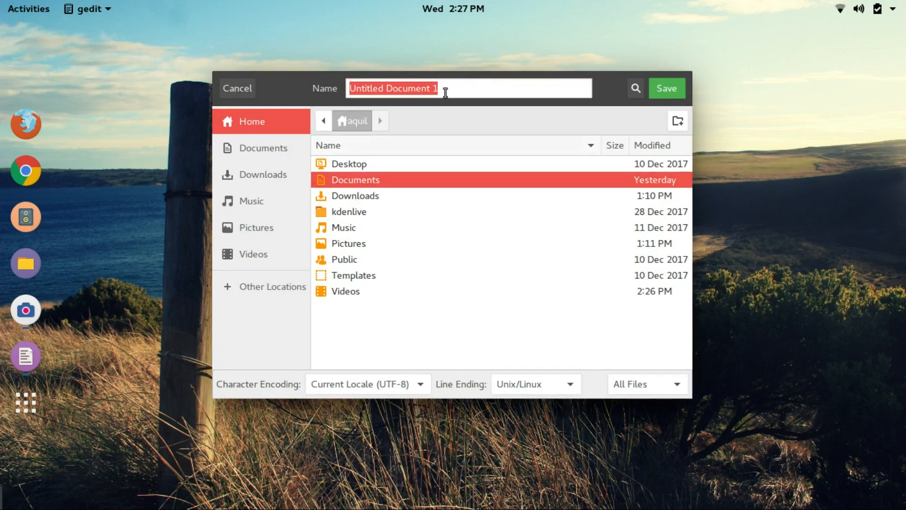
type("lin")
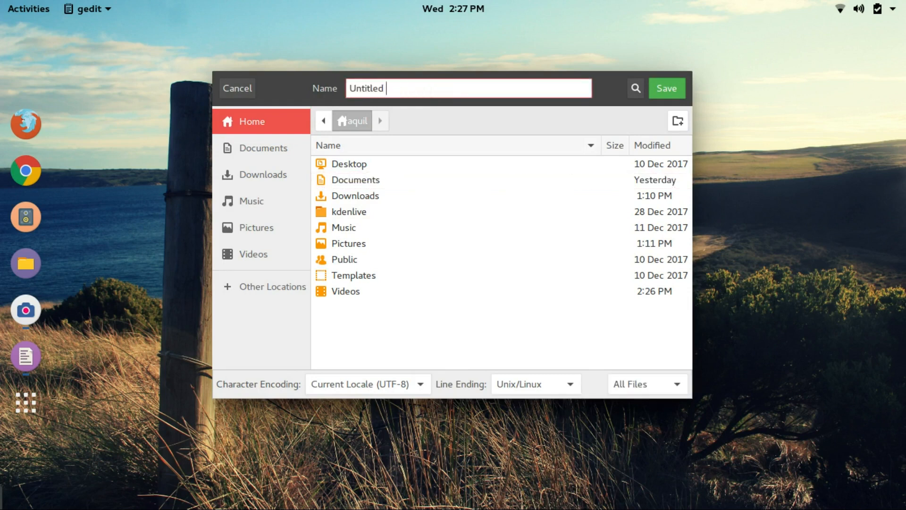
type("hell")
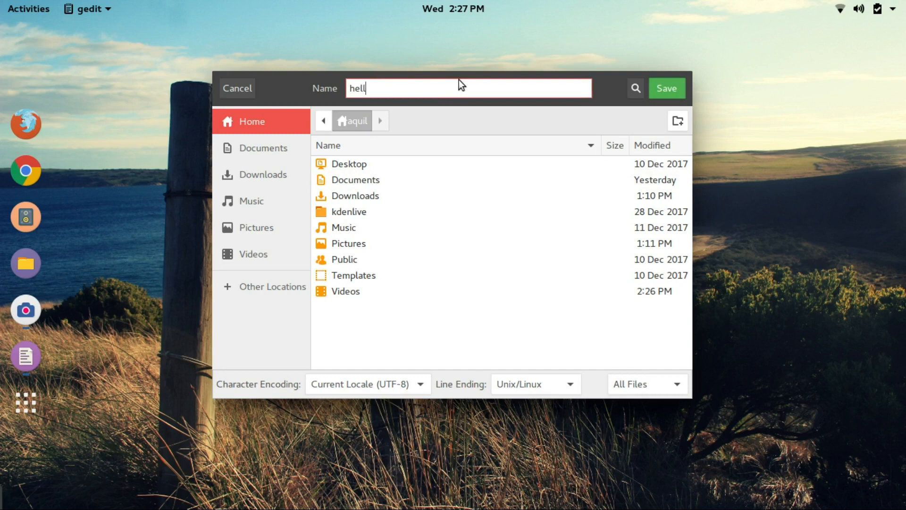
type("o.c")
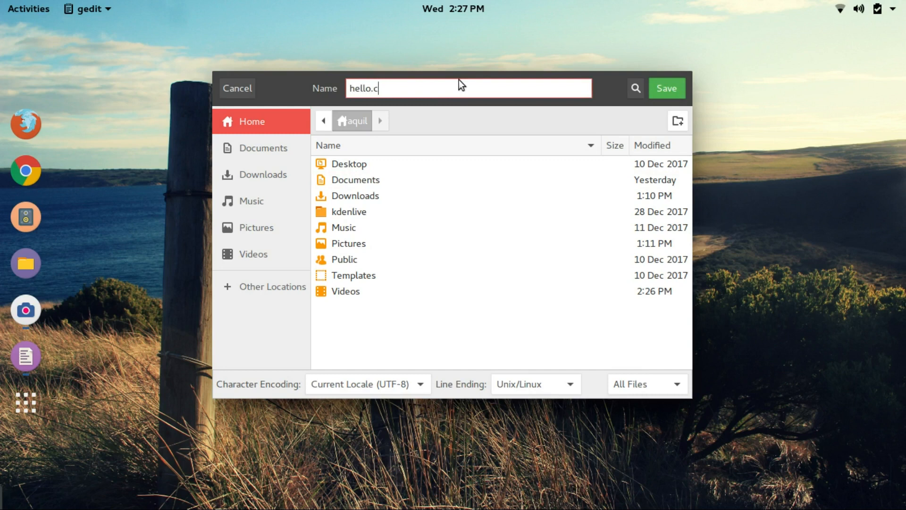
left_click(666, 88)
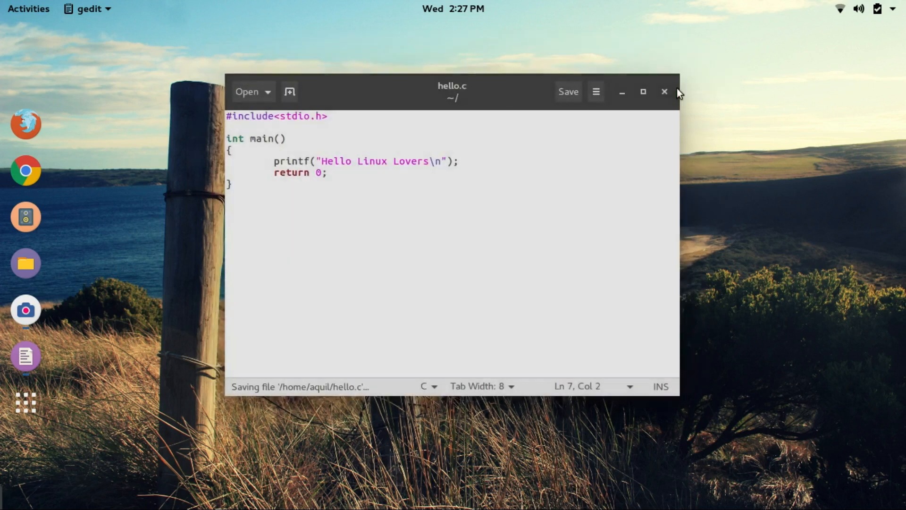
mouse_move(269, 393)
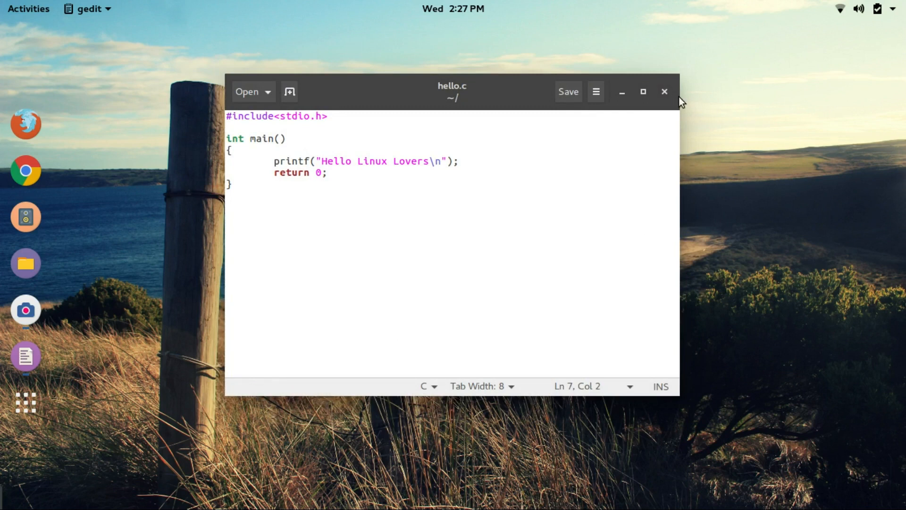
Close gedit, open Files at the home folder, and launch a terminal there.
left_click(664, 91)
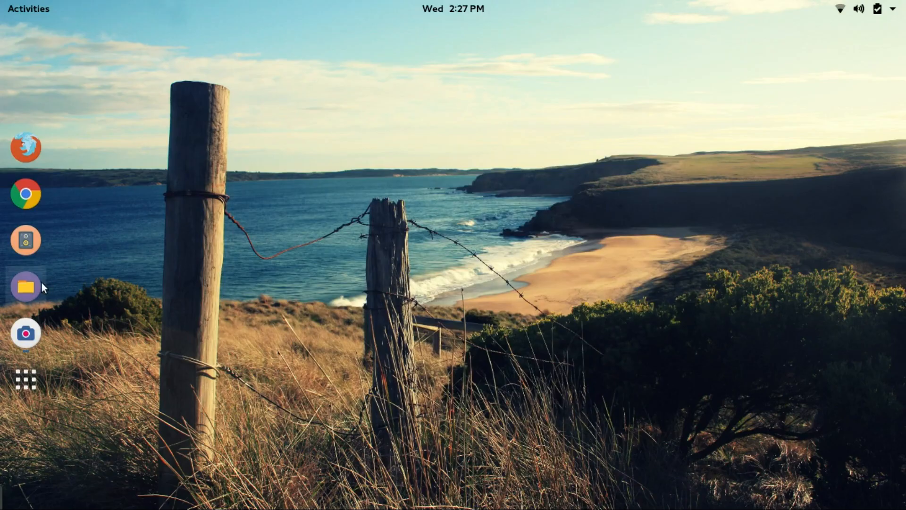
left_click(25, 286)
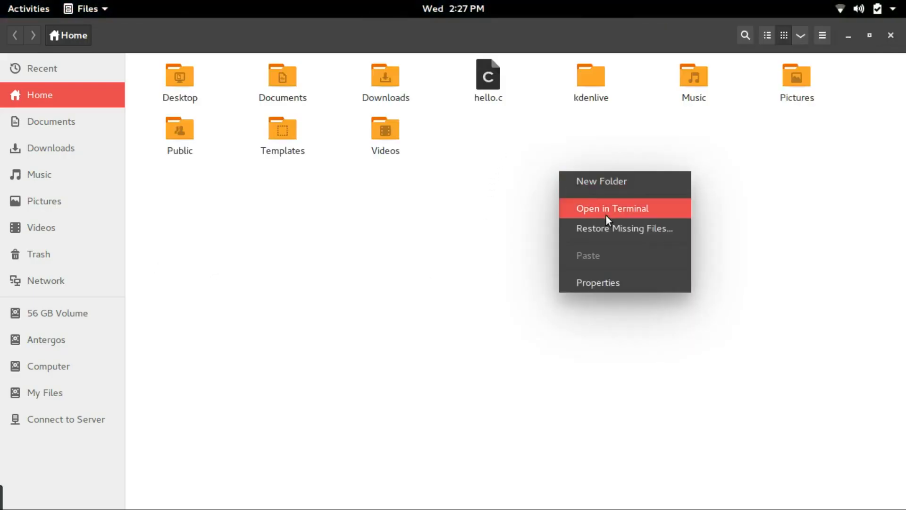
left_click(612, 208)
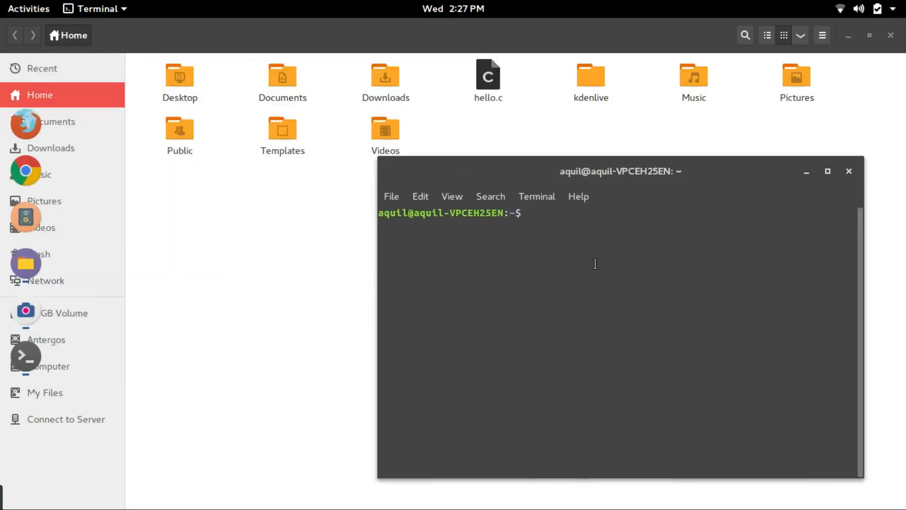
Run gcc hello.c in the terminal to produce a.out.
type("gcc")
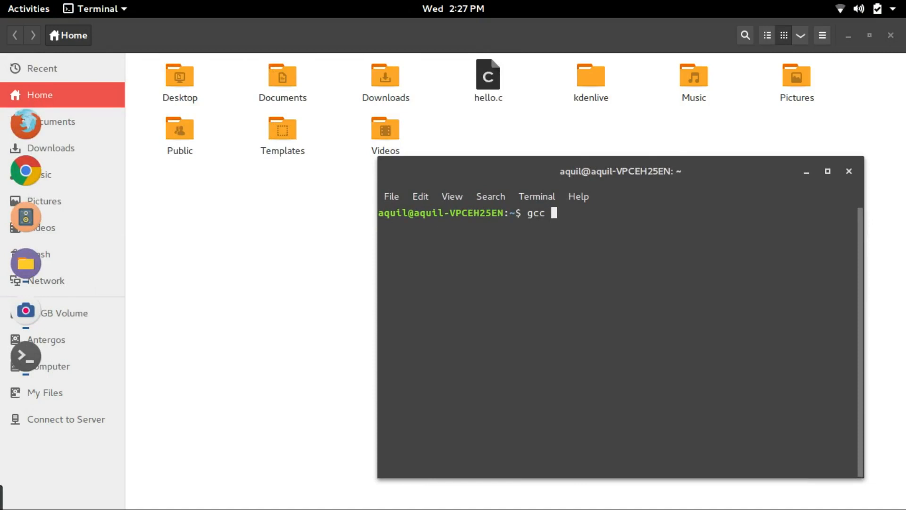
type("he")
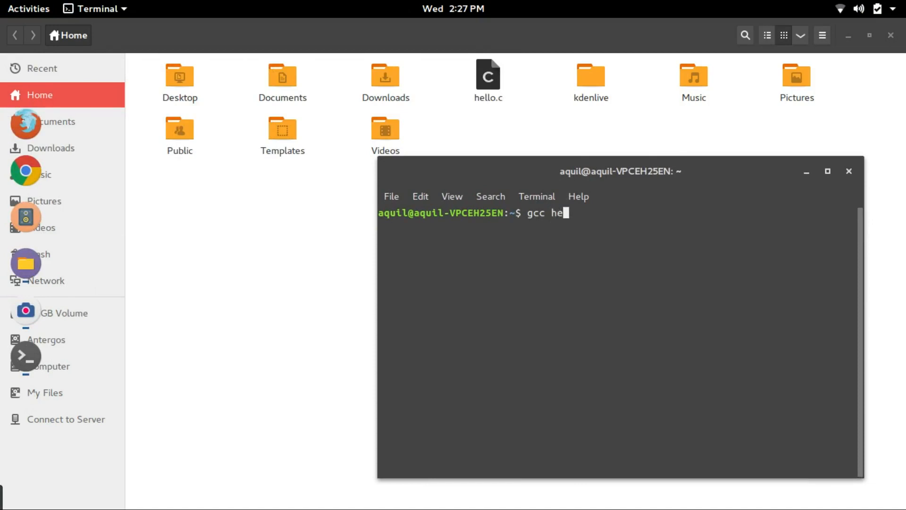
type("llo.c")
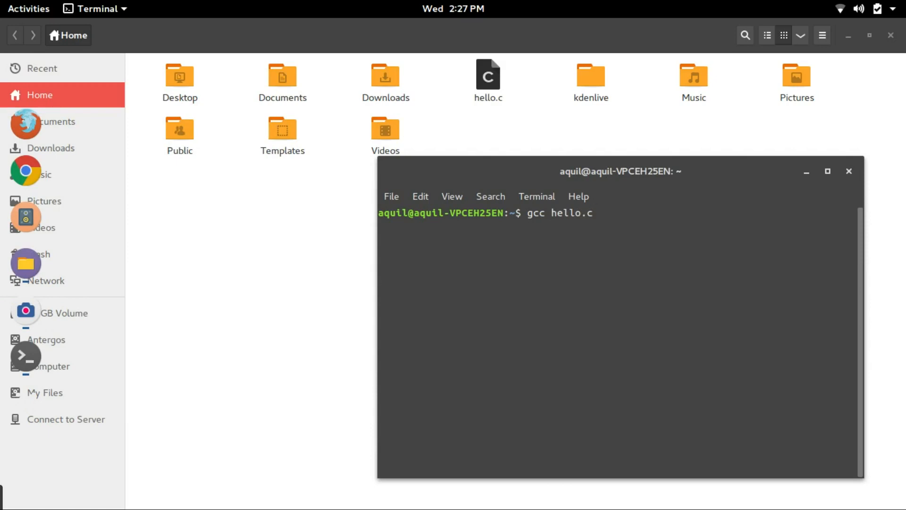
key("Return")
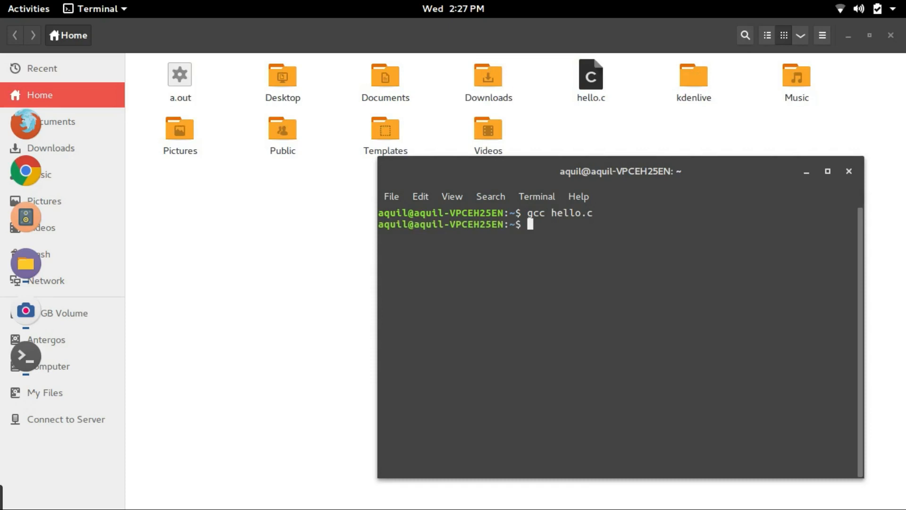
mouse_move(164, 106)
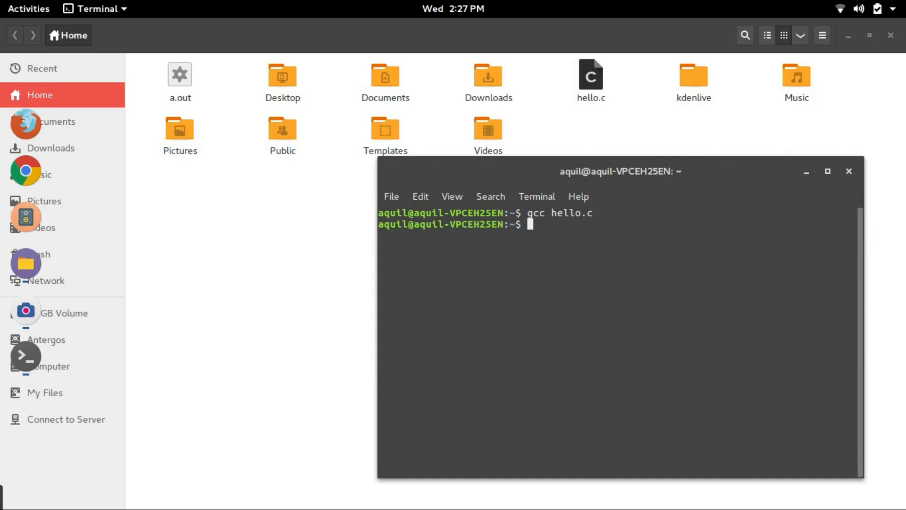
Run ./a.out to see 'Hello Linux Lovers', then move a.out to the Trash in Files.
type("./")
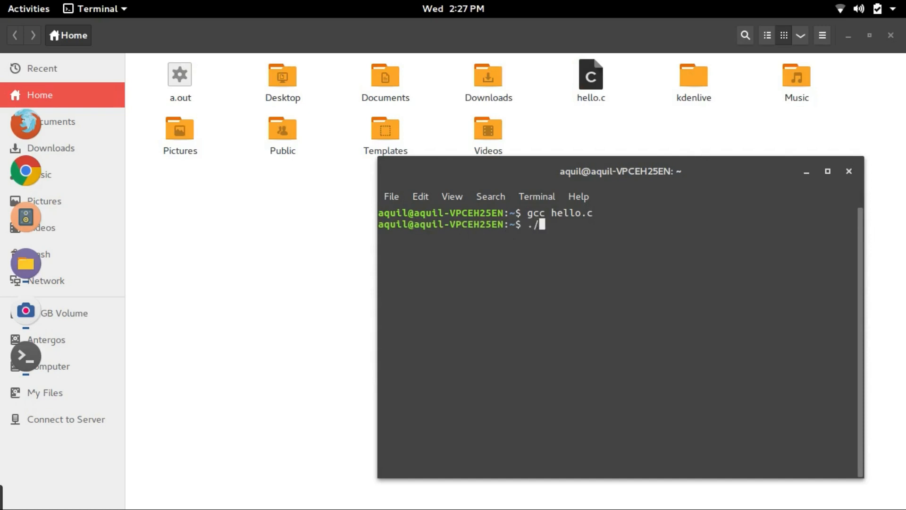
type("a.out")
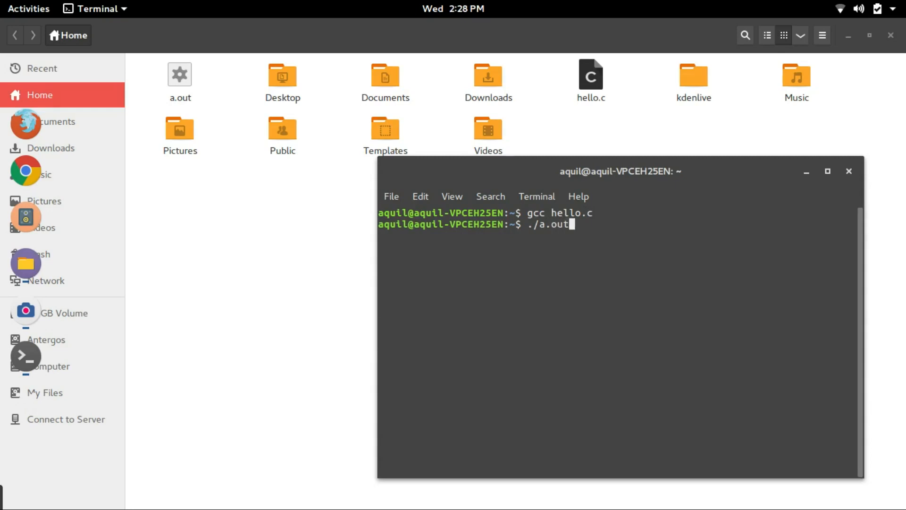
key("Return")
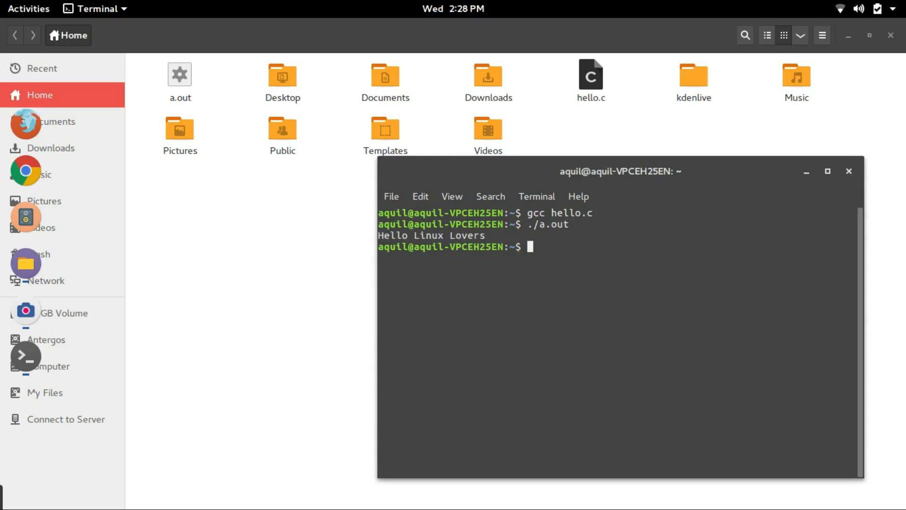
mouse_move(471, 227)
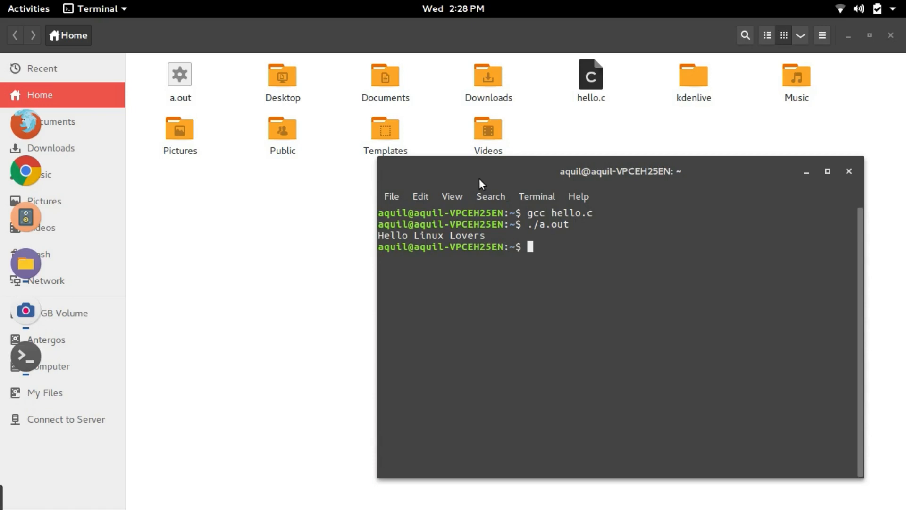
right_click(180, 74)
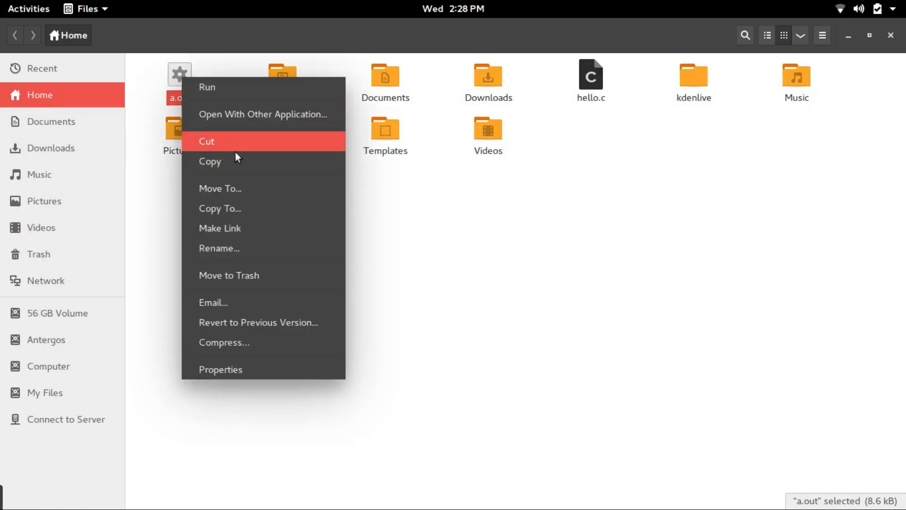
mouse_move(265, 275)
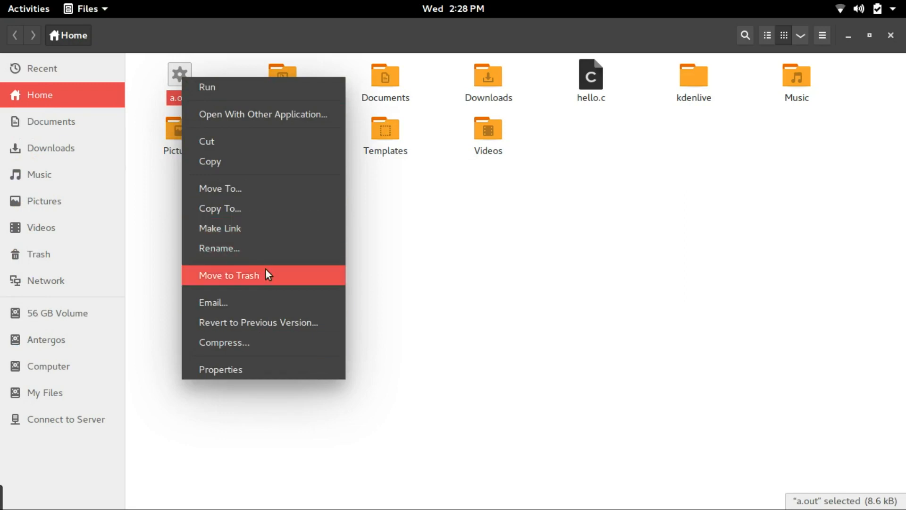
left_click(228, 274)
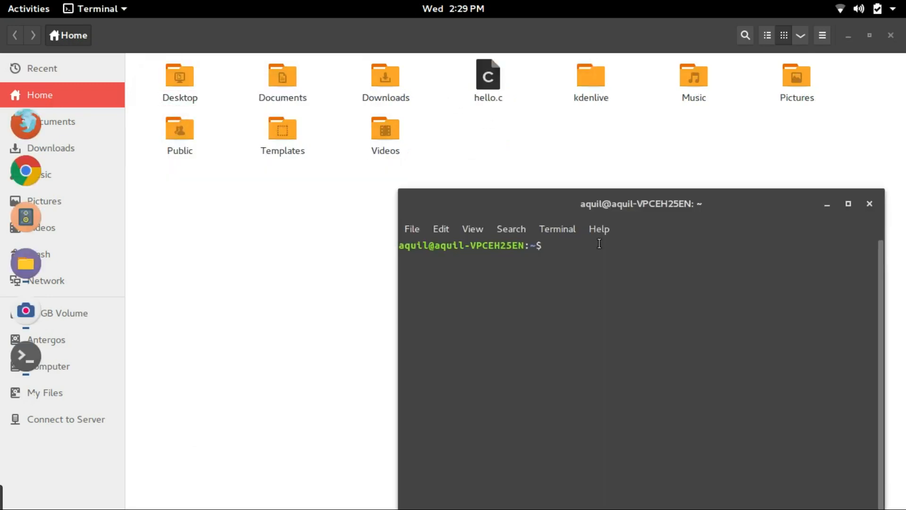
Run gcc hello.c -o hello.out to build the hello.out executable.
type("gcc")
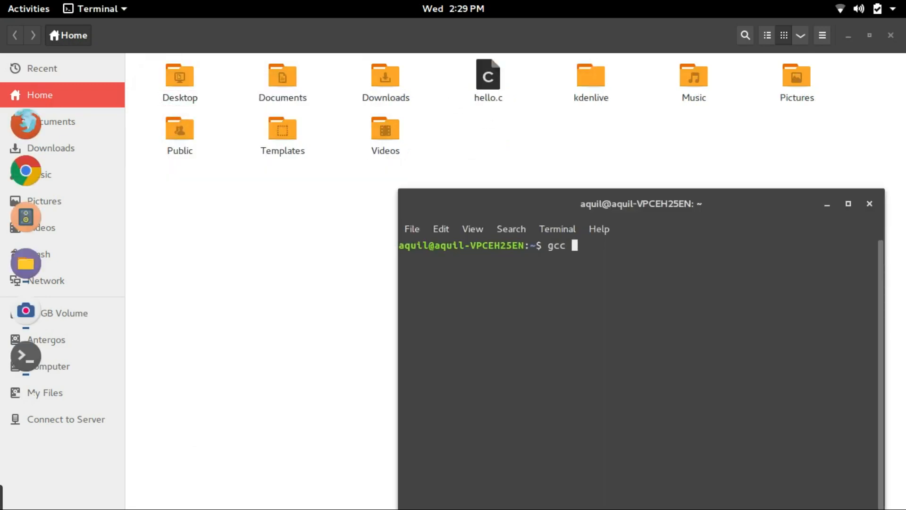
type("hello.c")
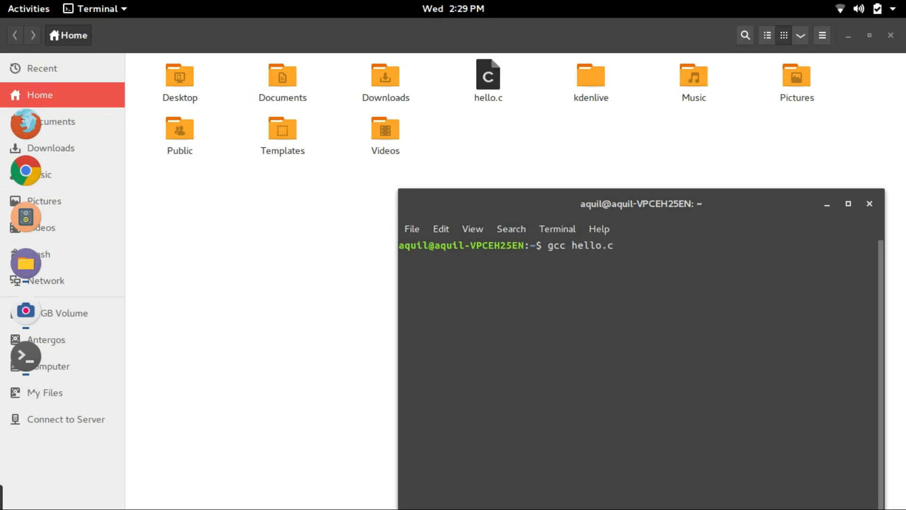
type("-o")
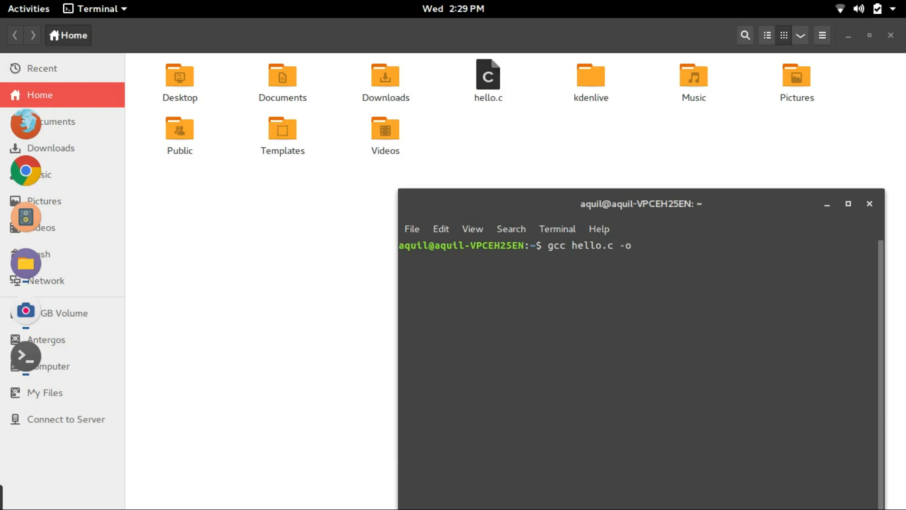
type("\" \"")
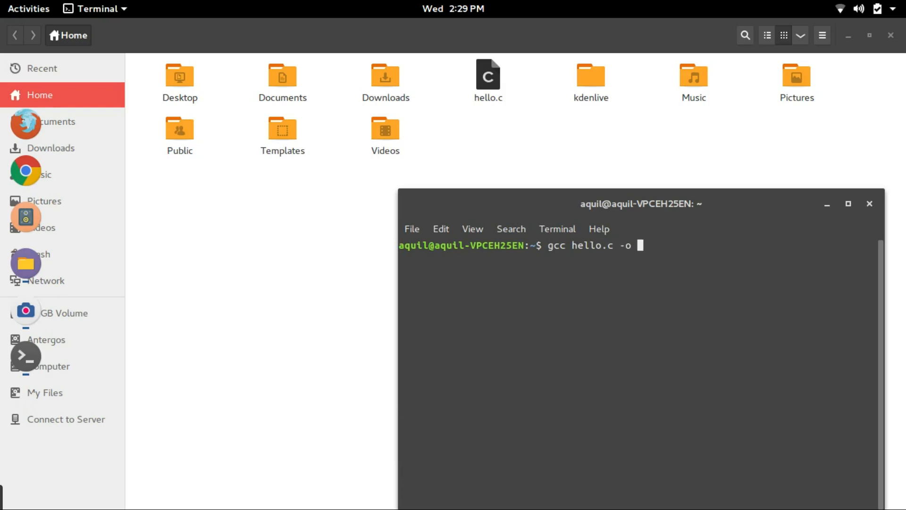
type("hello")
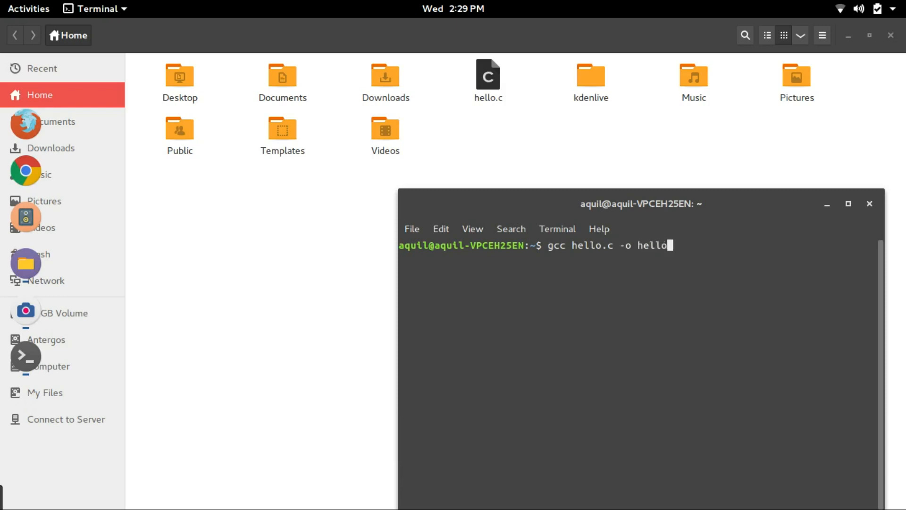
key("Return")
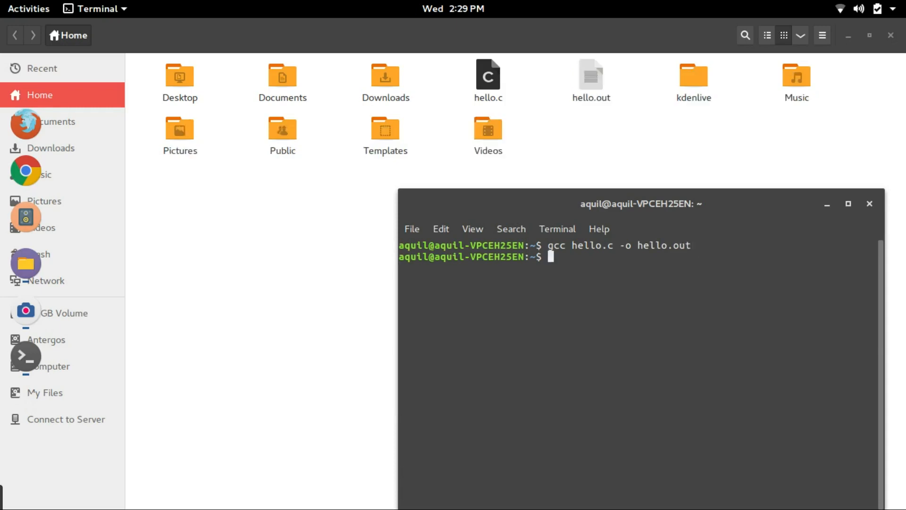
mouse_move(591, 80)
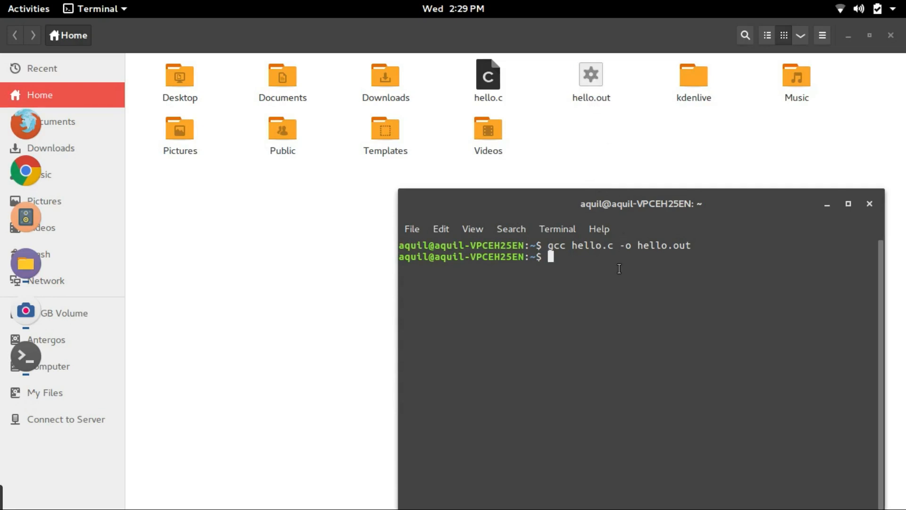
Run ./hello.out, which prints 'Hello Linux Lovers'.
type("./h")
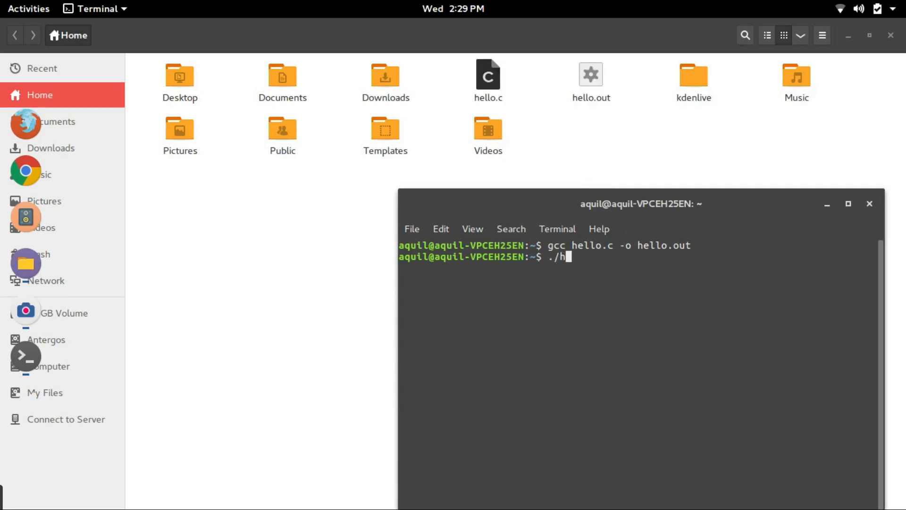
key("Return")
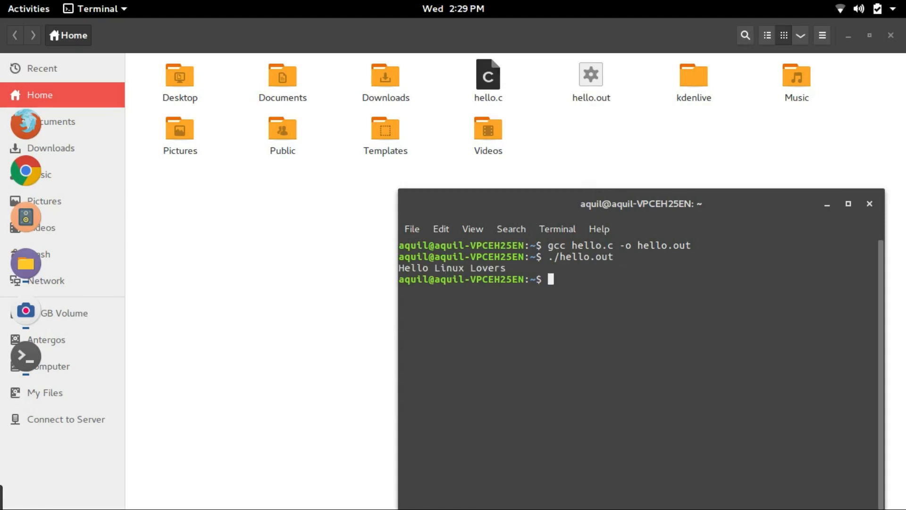